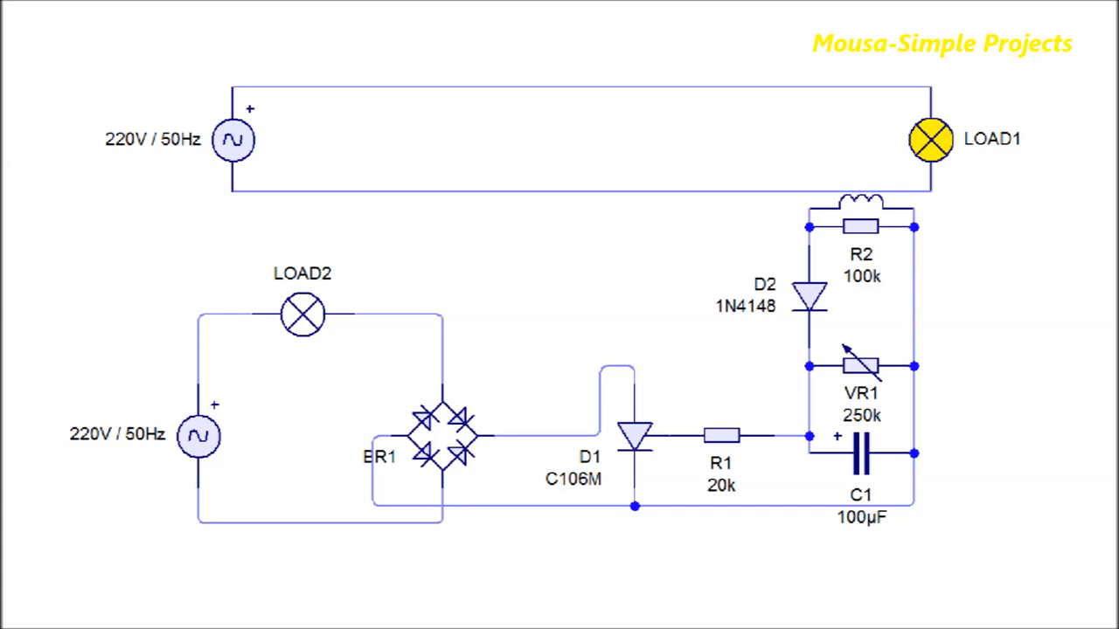
# Step: Pick yellow solder mask, calculate the US$9 quote for 5 boards, and add it to the cart
pyautogui.click(303, 313)
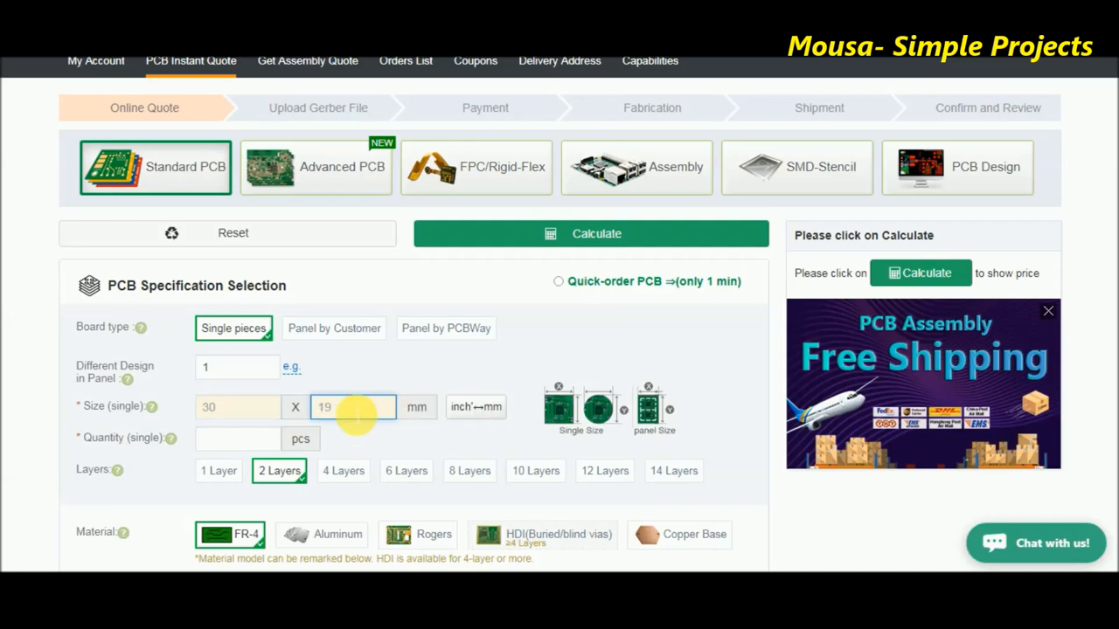
pyautogui.scroll(-3)
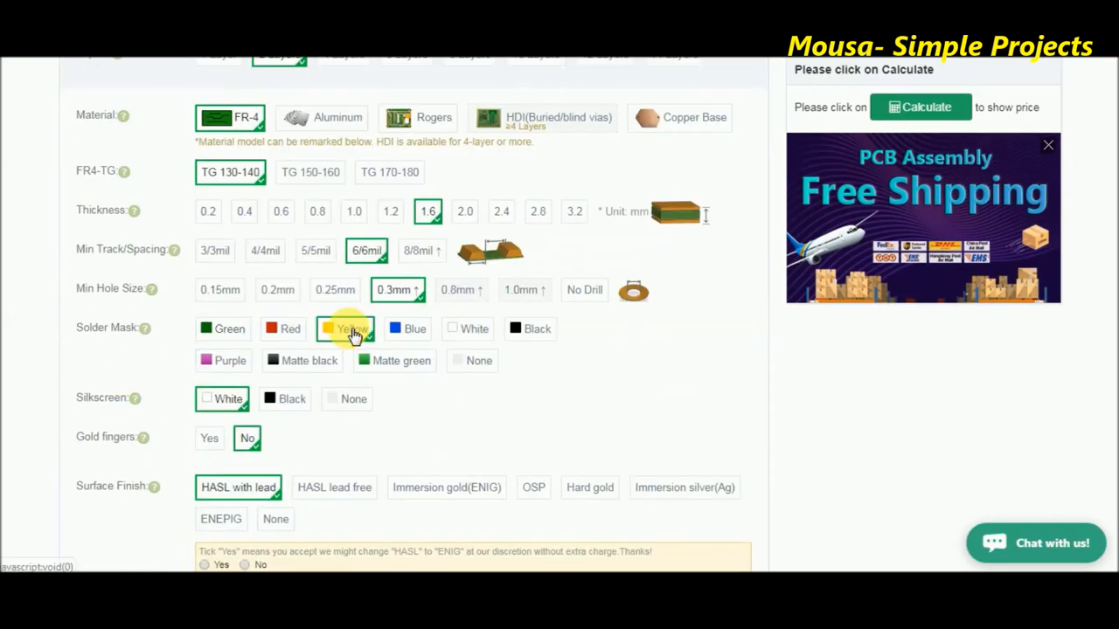
pyautogui.scroll(-3)
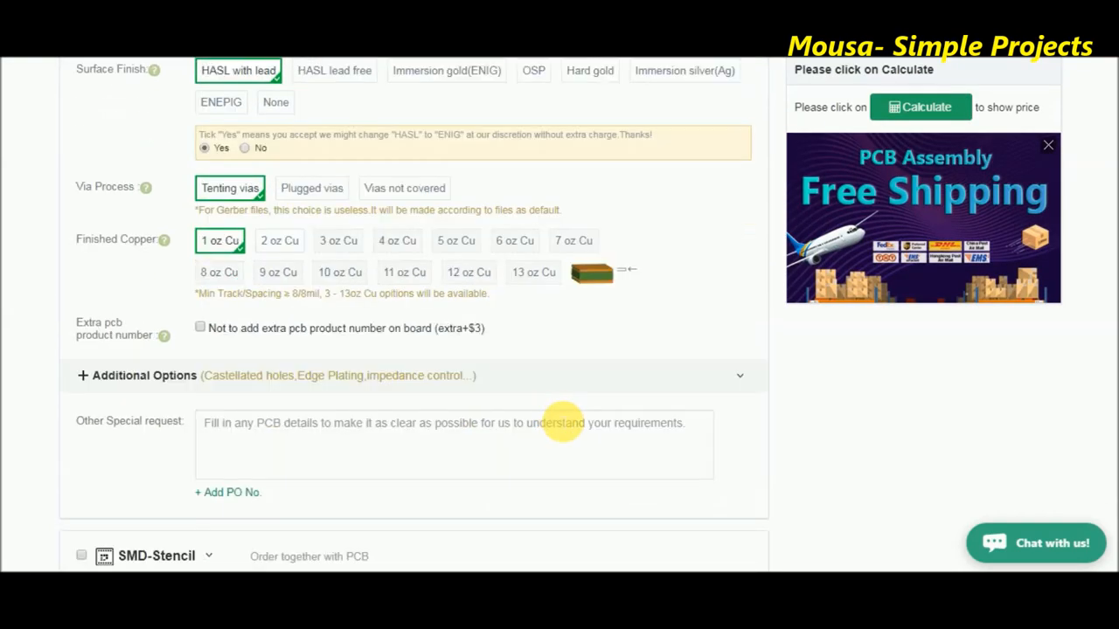
pyautogui.click(920, 106)
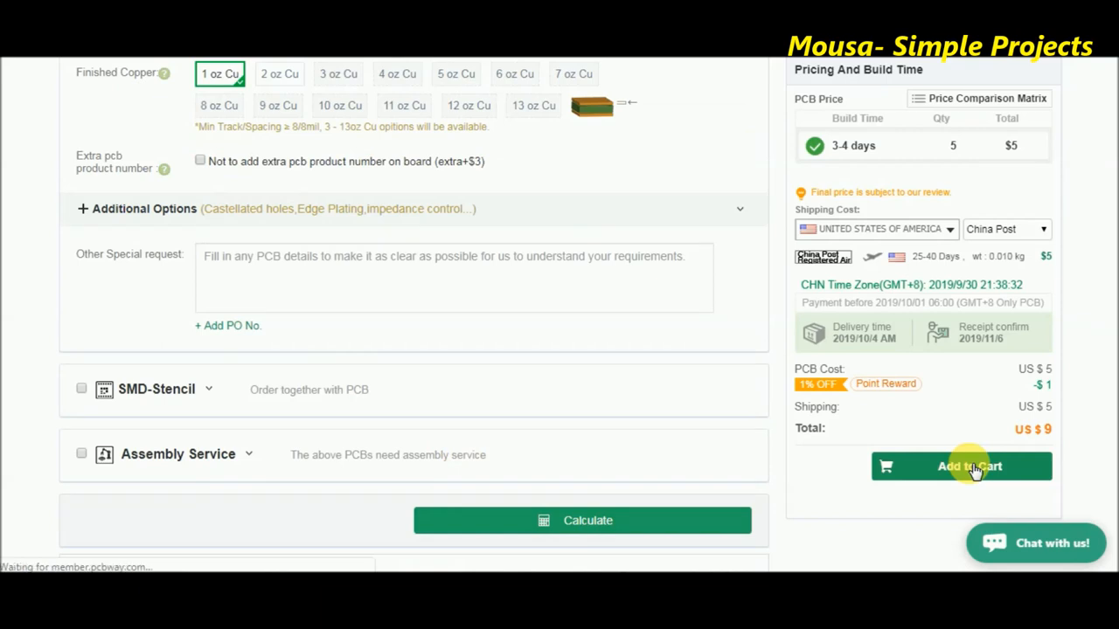
pyautogui.click(962, 466)
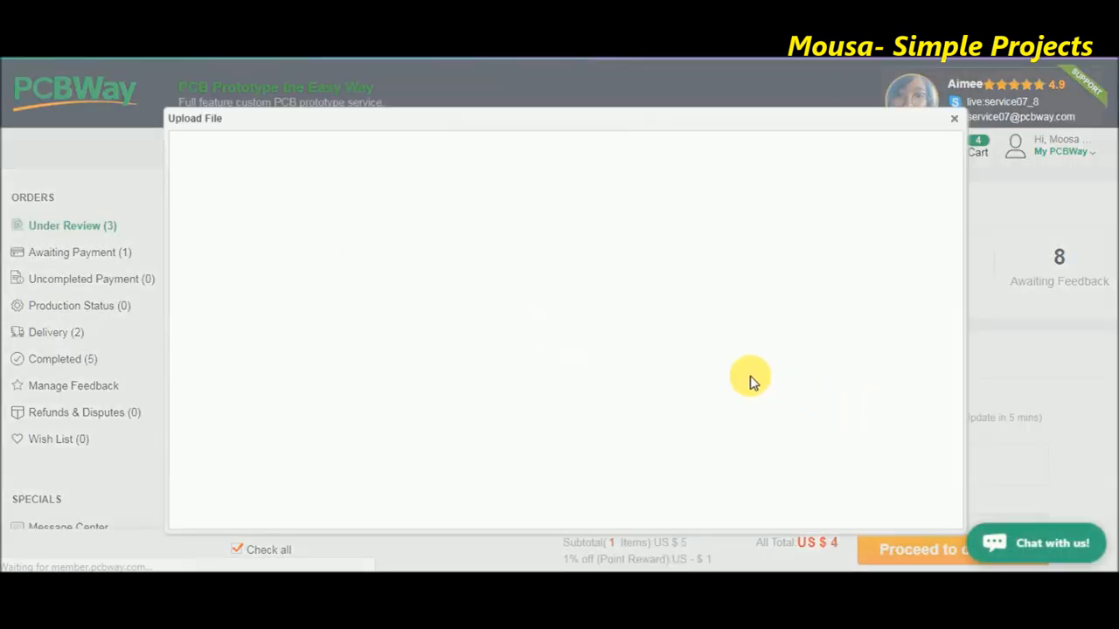